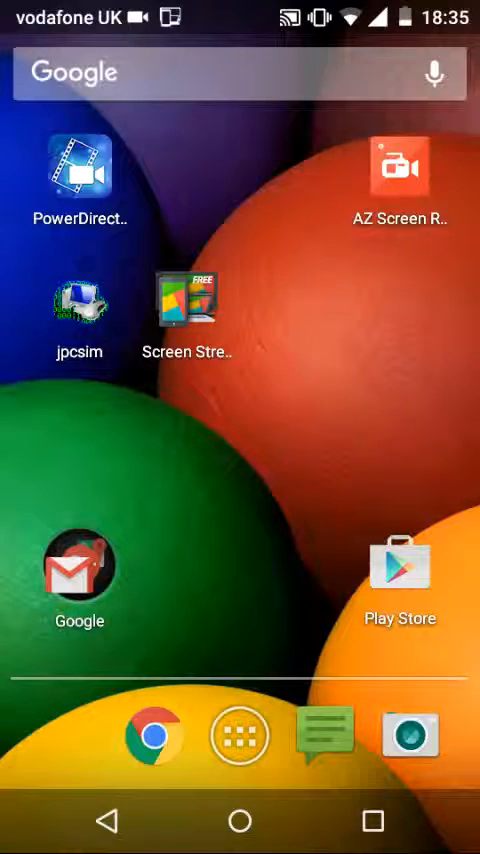
Show the alphabetical list of all installed apps from the launcher dock.
{"action": "left_click", "coordinate": [240, 734]}
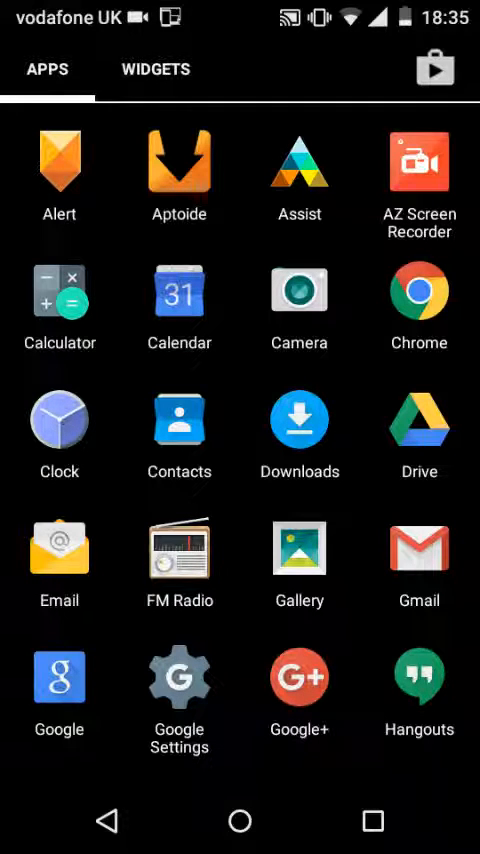
{"action": "scroll", "scroll_direction": "down", "scroll_amount": 3}
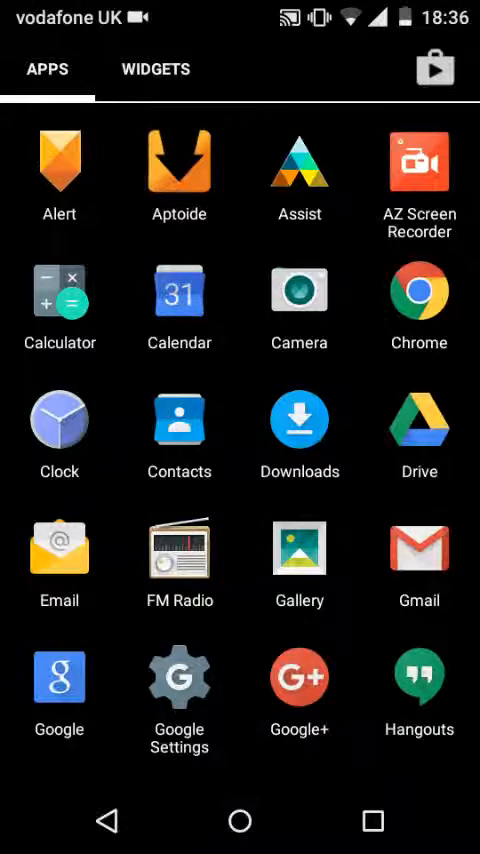
Search Google Play Store for the AZ Screen Recorder app.
{"action": "left_click", "coordinate": [436, 68]}
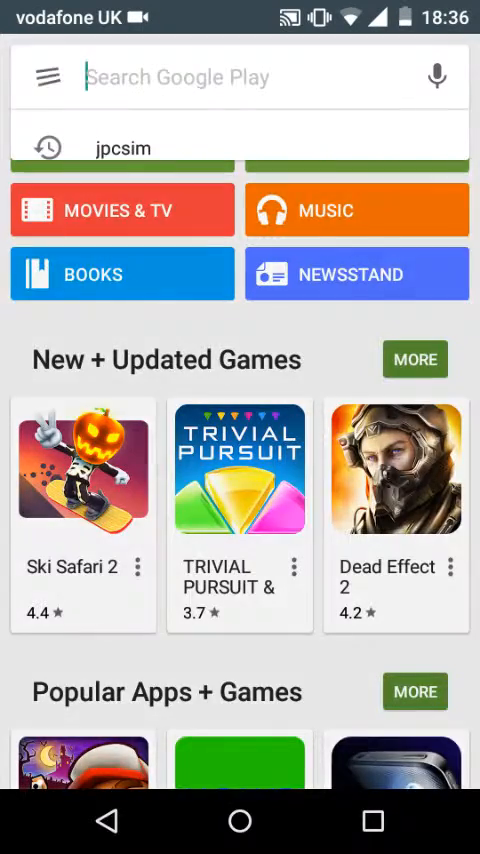
{"action": "type", "text": "z"}
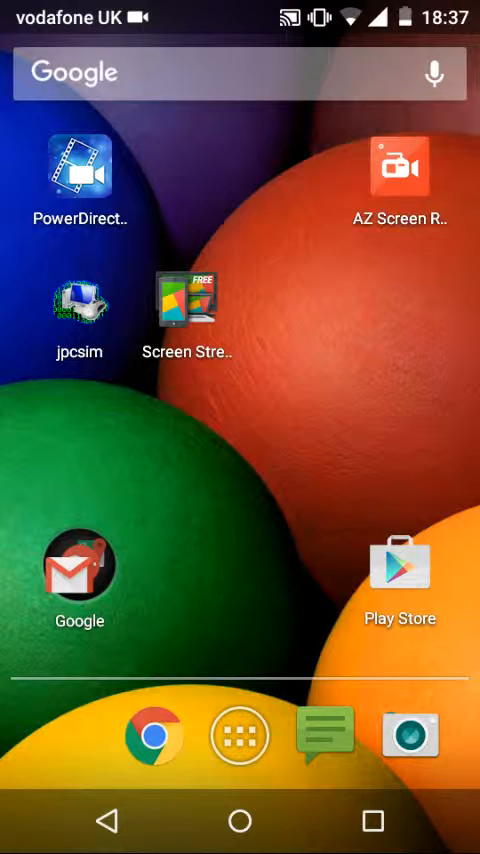
Show the installed-apps list again, scrolled further down the alphabet.
{"action": "left_click", "coordinate": [240, 734]}
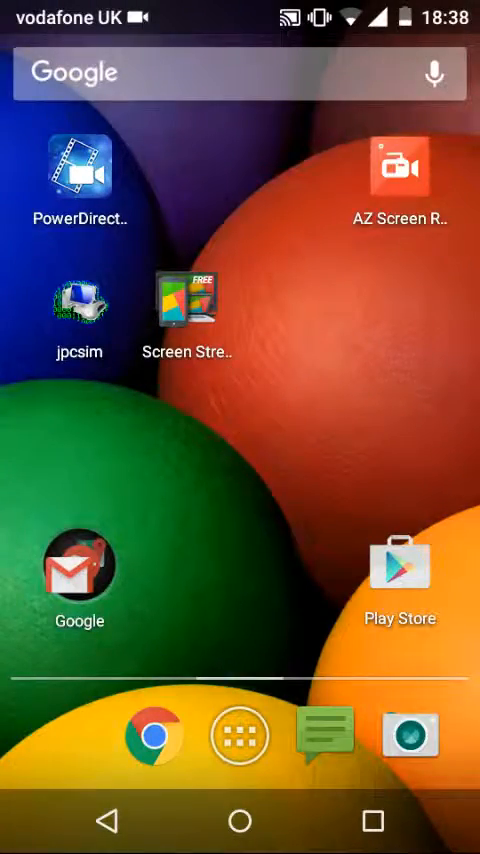
{"action": "left_click", "coordinate": [240, 736]}
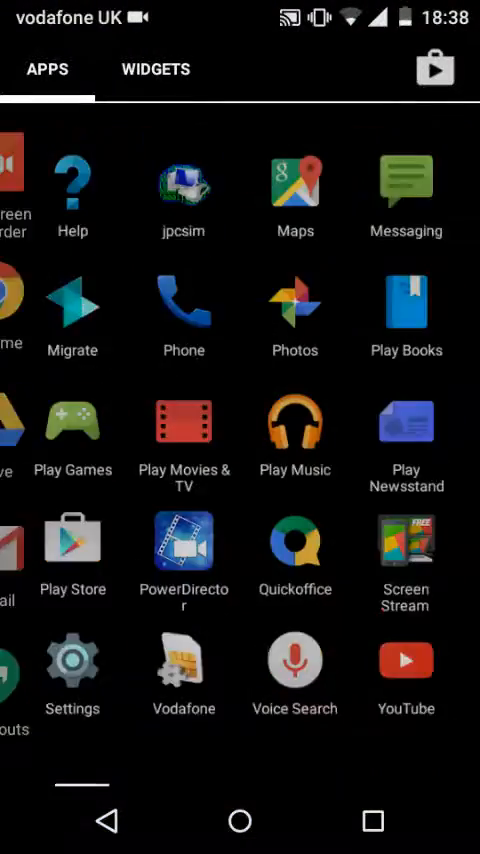